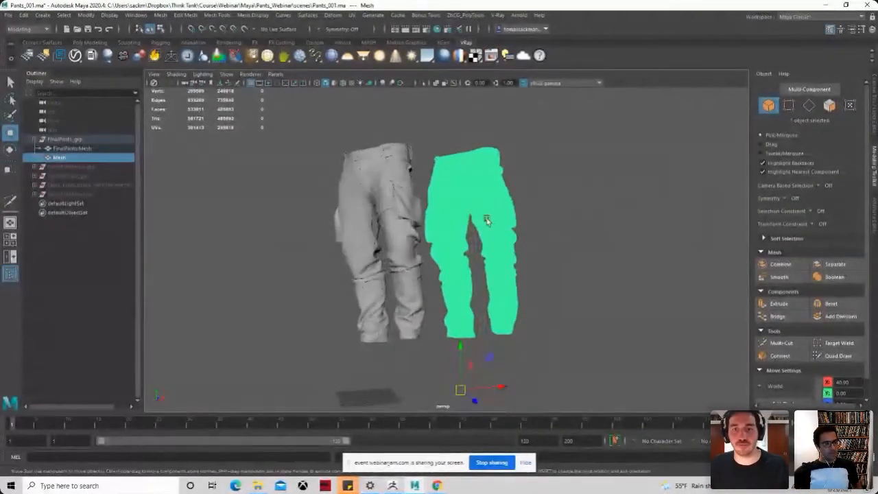
Dolly the camera in tight on the selected green pant leg to reveal its dense checkered topology.
left_click_drag(487, 219, 534, 216)
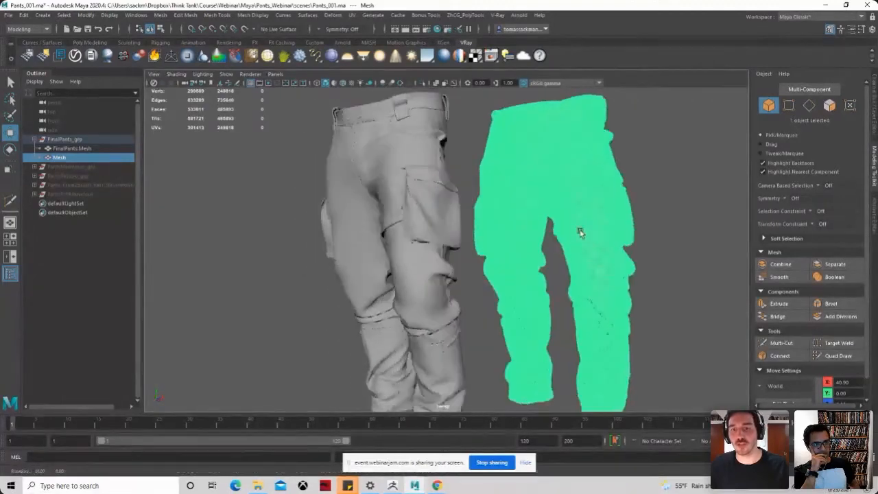
left_click_drag(581, 232, 595, 146)
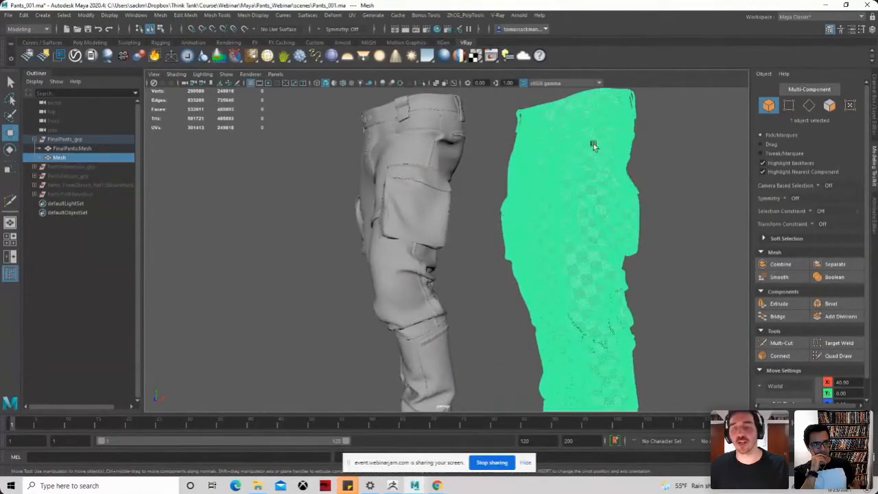